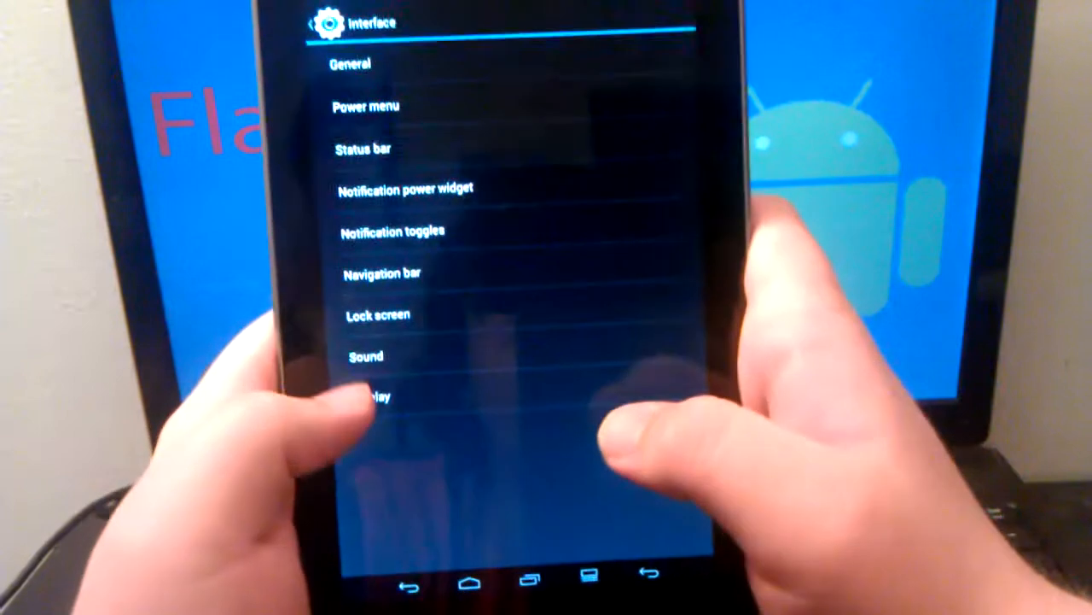
# Step: Open the Display page showing rotation, notification light, backlight and volume-rocker wake options
pyautogui.click(364, 356)
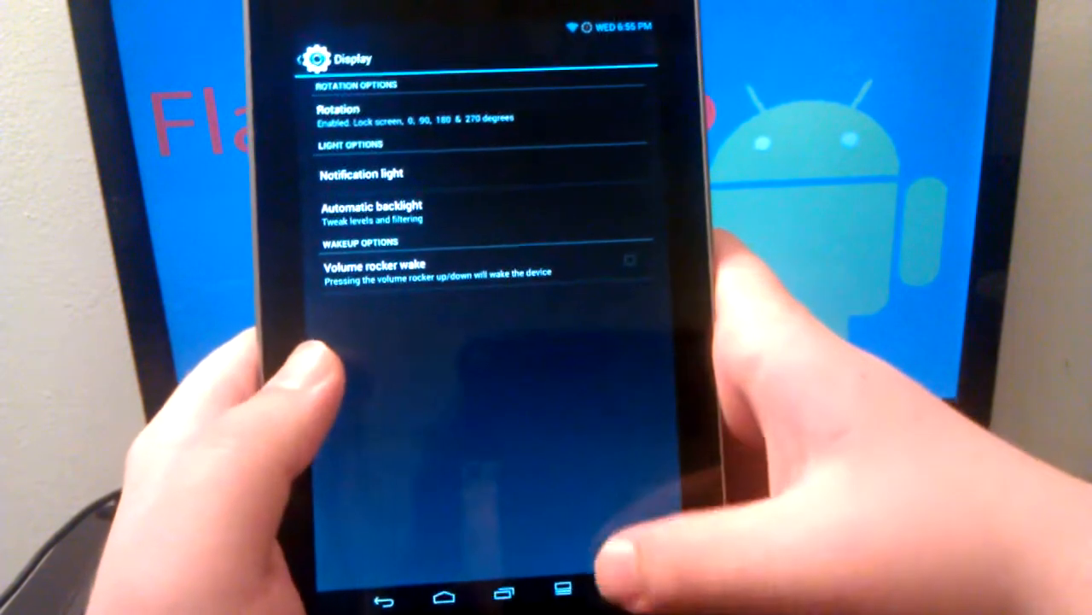
# Step: Open franco.Kernel Updater's CPU settings: max 1300 MHz, min 475 MHz, ondemand governor
pyautogui.click(382, 591)
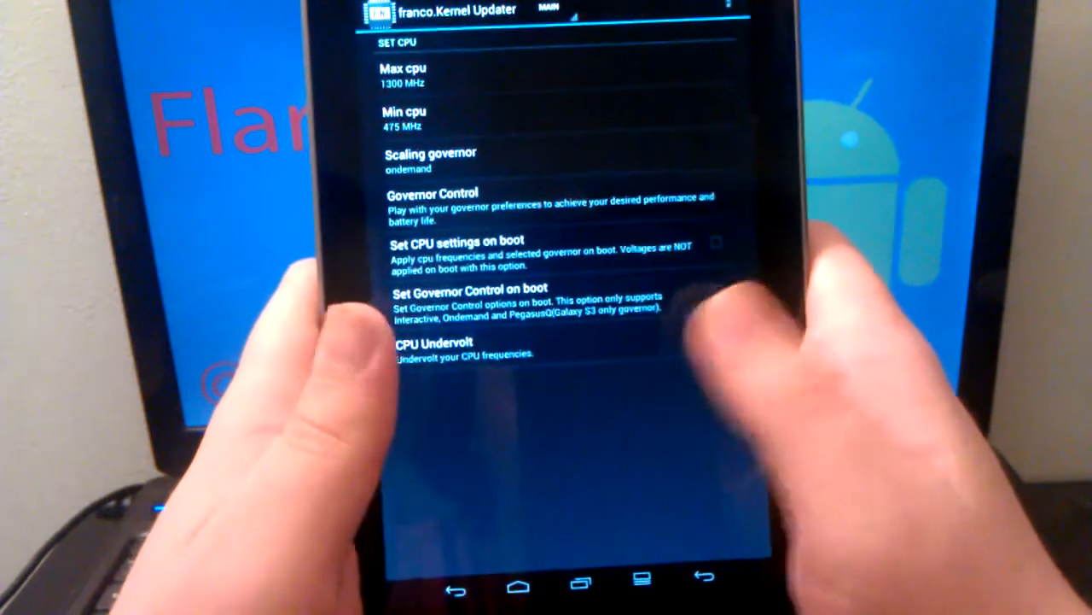
# Step: Scroll through the kernel CPU options and return to the main Settings list
pyautogui.scroll(-3)
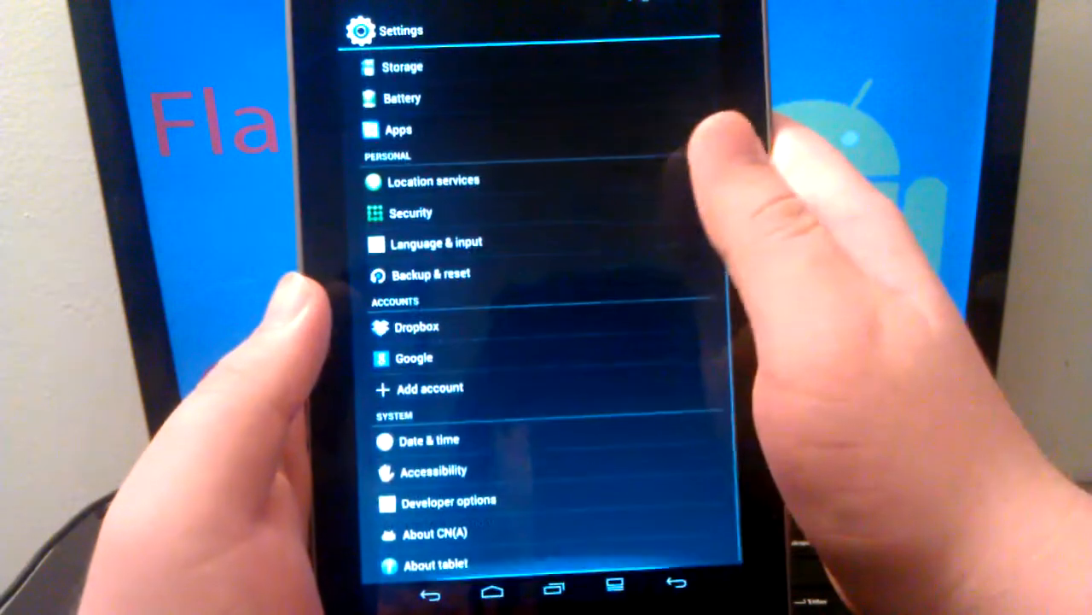
# Step: Scroll down the Settings list, then go to the home screen with its clock widget
pyautogui.scroll(-3)
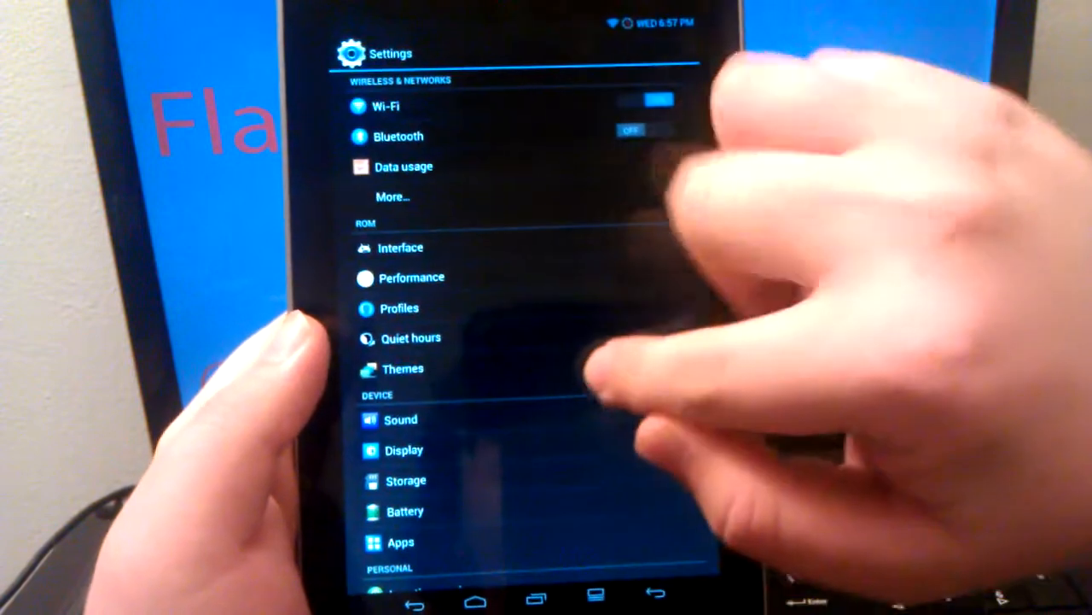
pyautogui.scroll(-3)
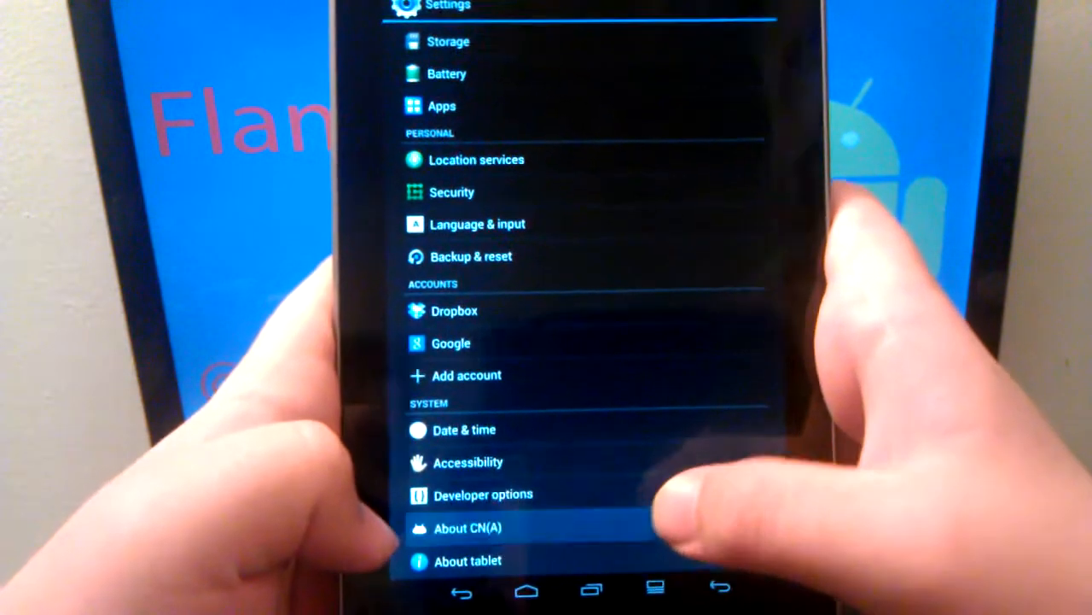
pyautogui.click(467, 528)
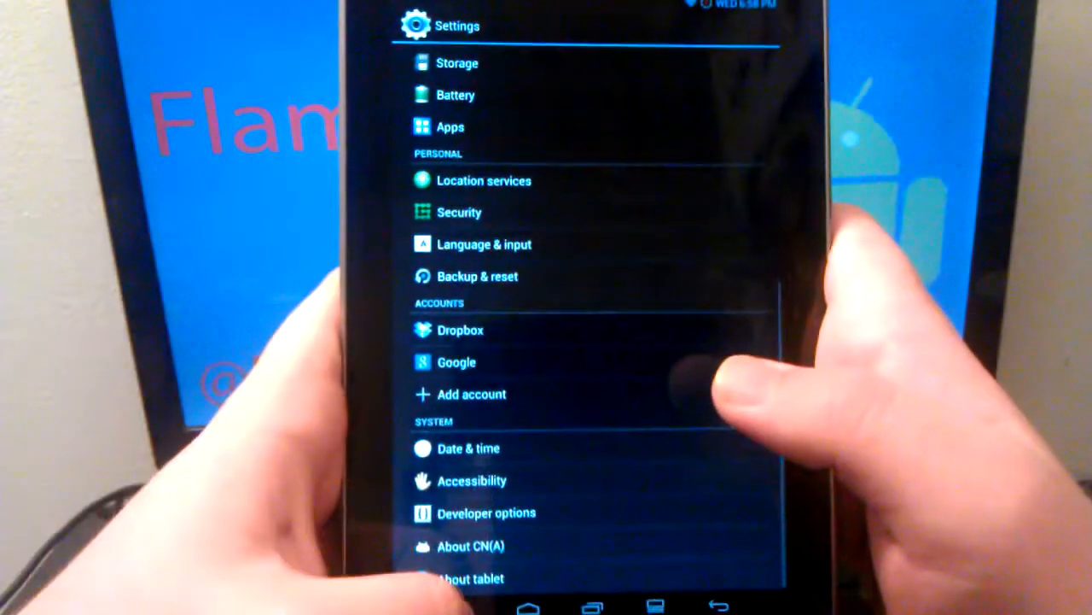
pyautogui.click(528, 606)
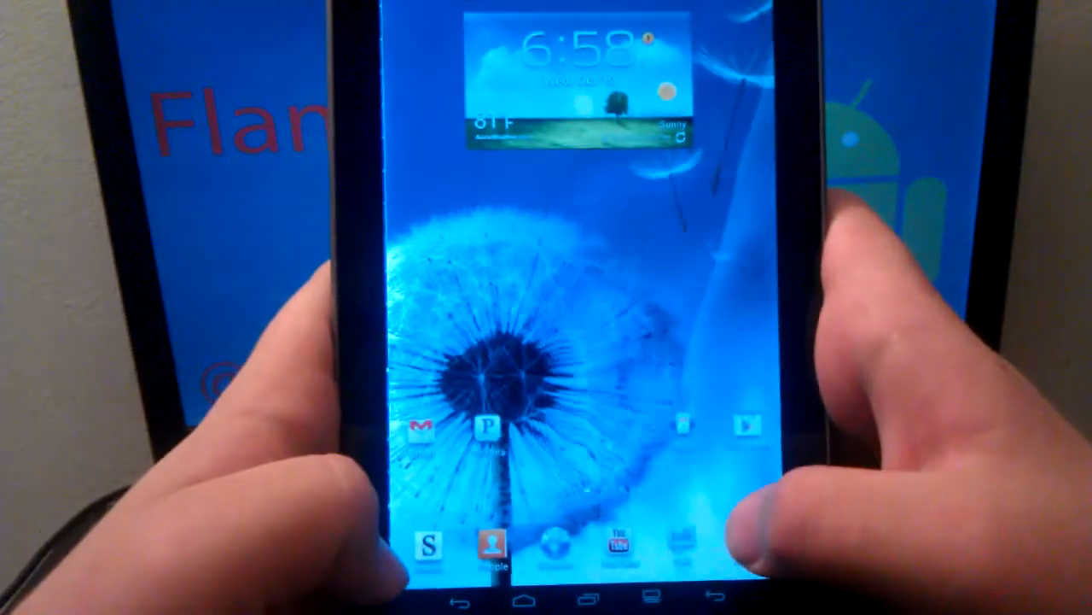